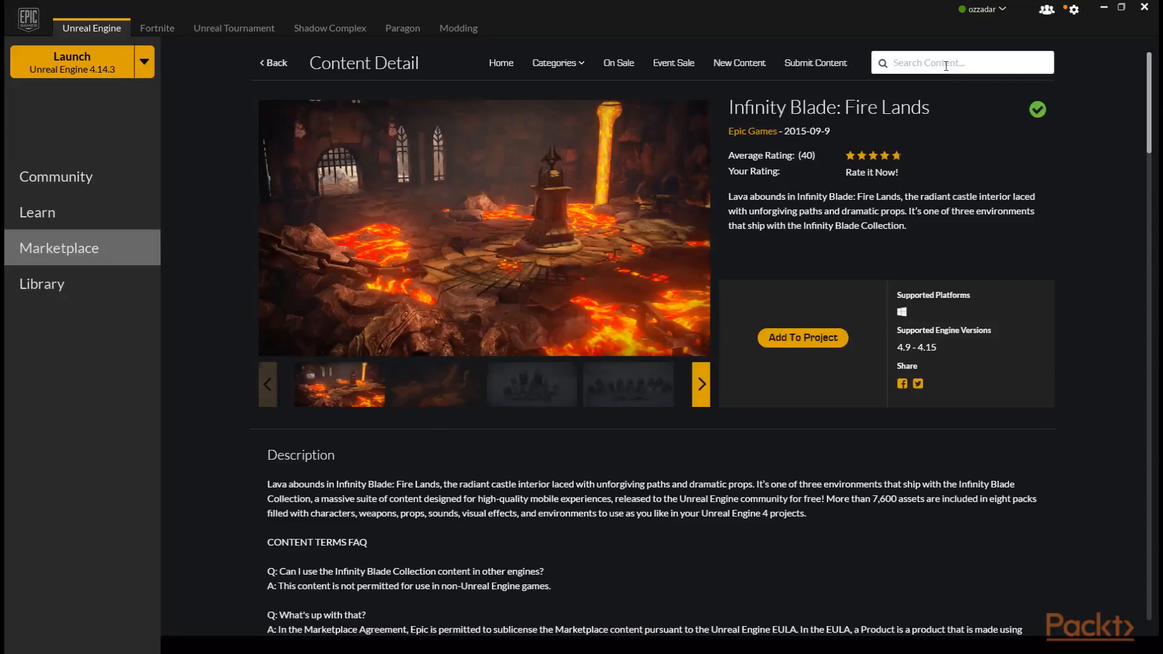
# - Search the Marketplace for Infinity Blade, browse Community Samples, then view the Library's engines and Vault
pyautogui.write('Infinity Blade')
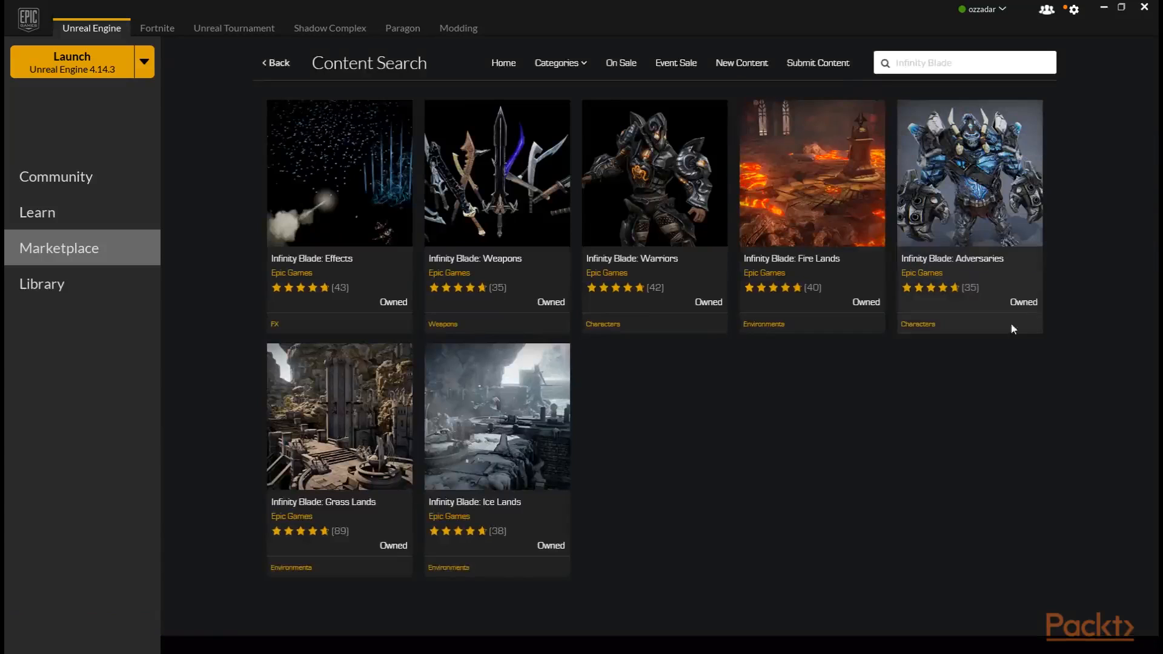
pyautogui.moveTo(407, 377)
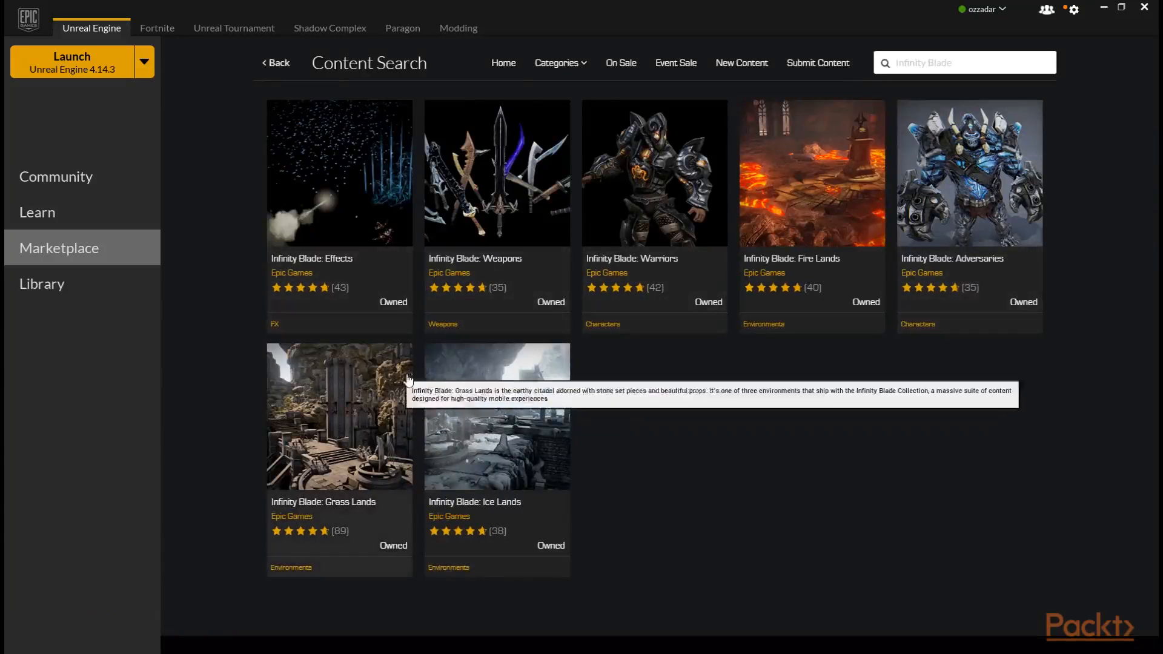
pyautogui.click(559, 62)
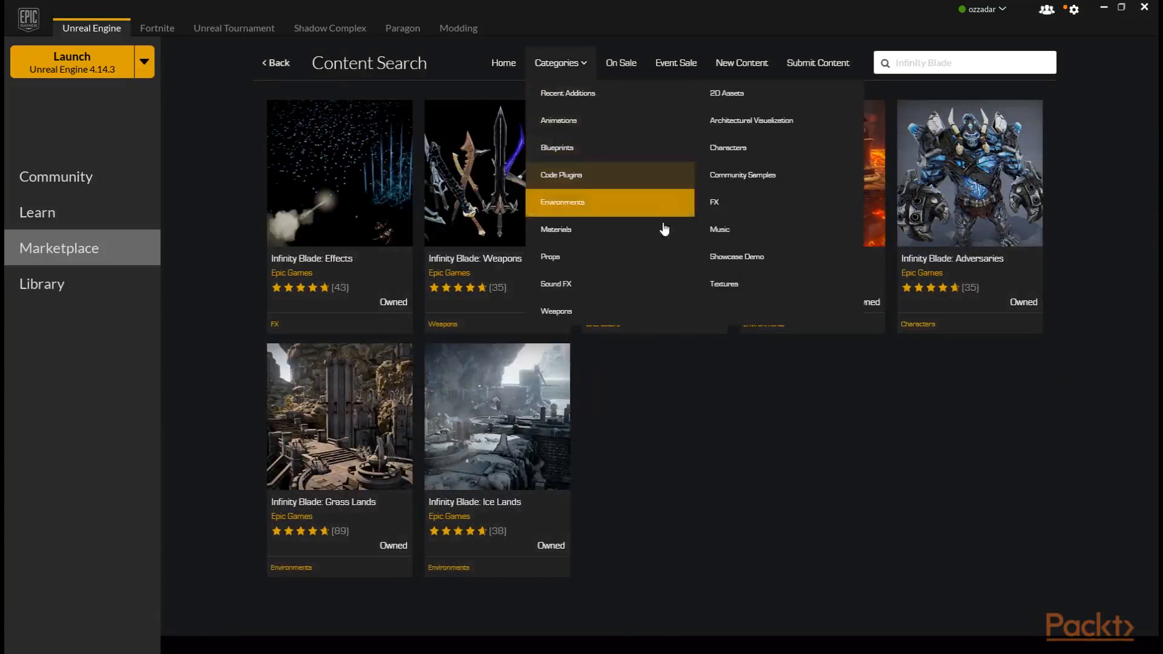
pyautogui.moveTo(761, 252)
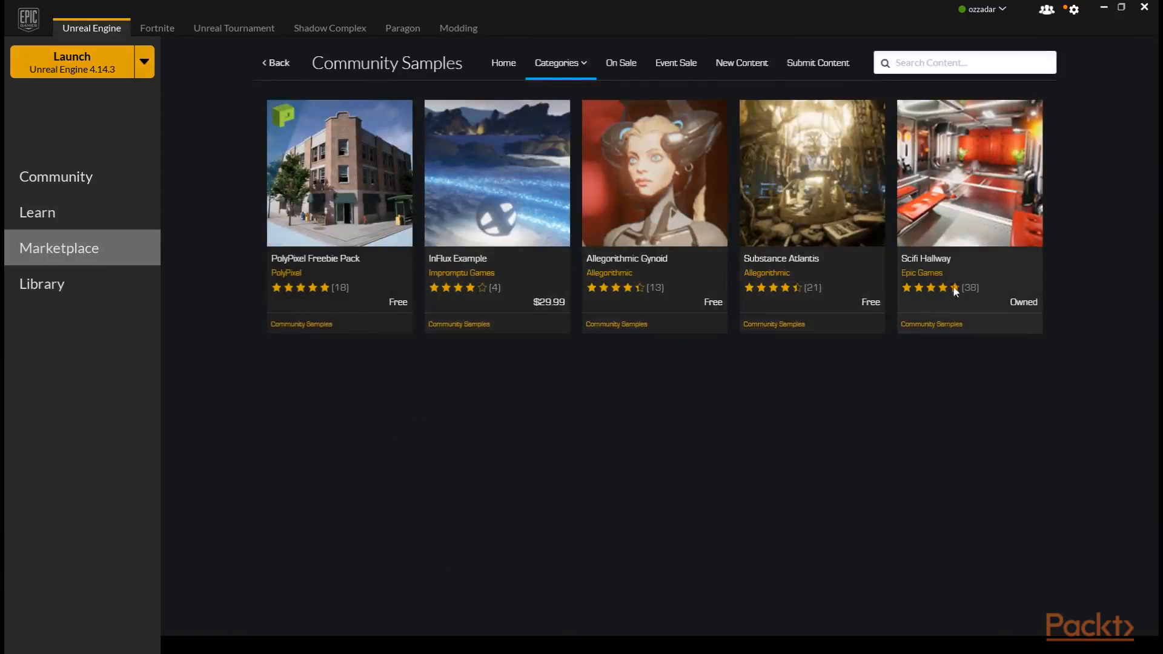
pyautogui.click(43, 284)
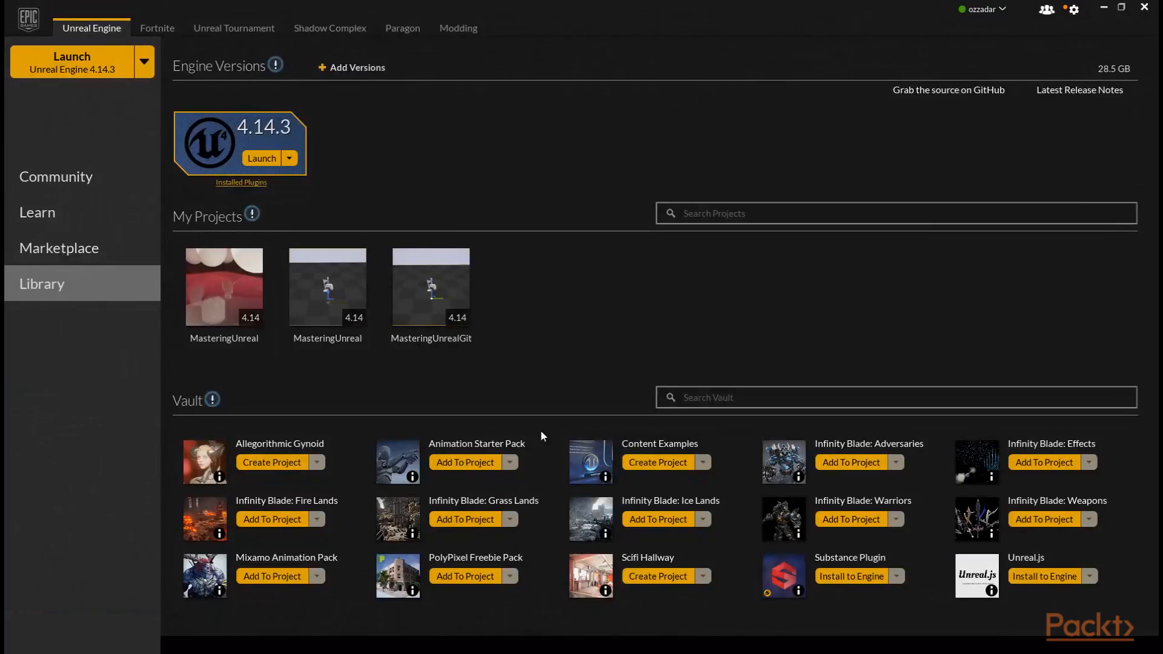
pyautogui.moveTo(144, 282)
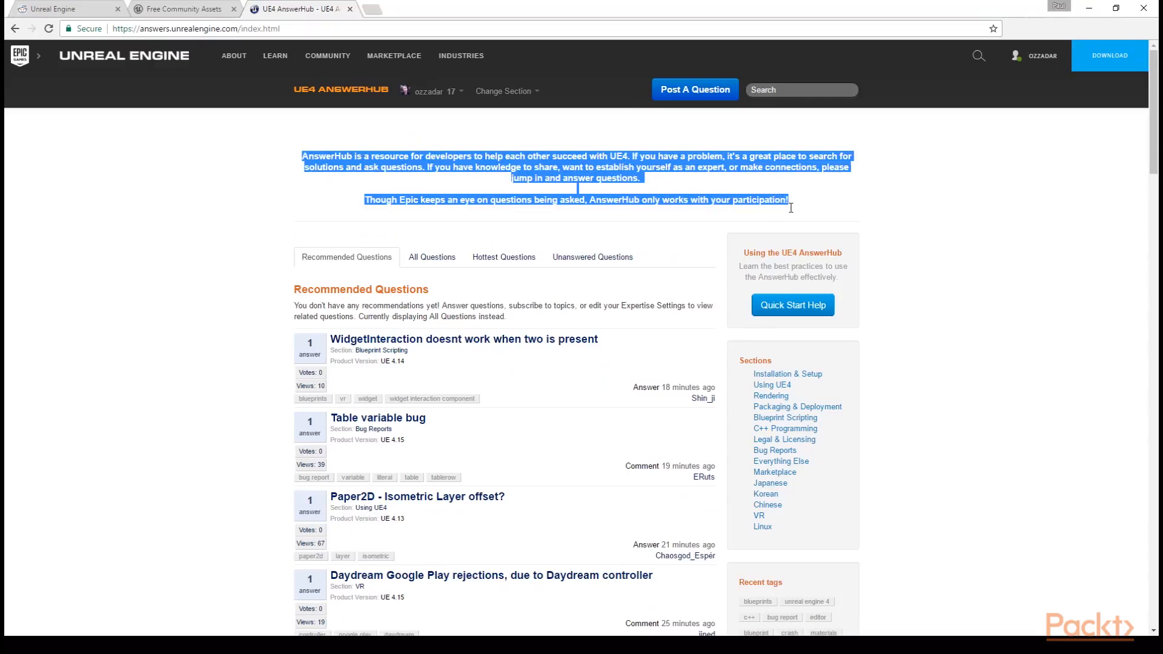
# - View the Recommended Questions on the AnswerHub homepage
pyautogui.click(318, 152)
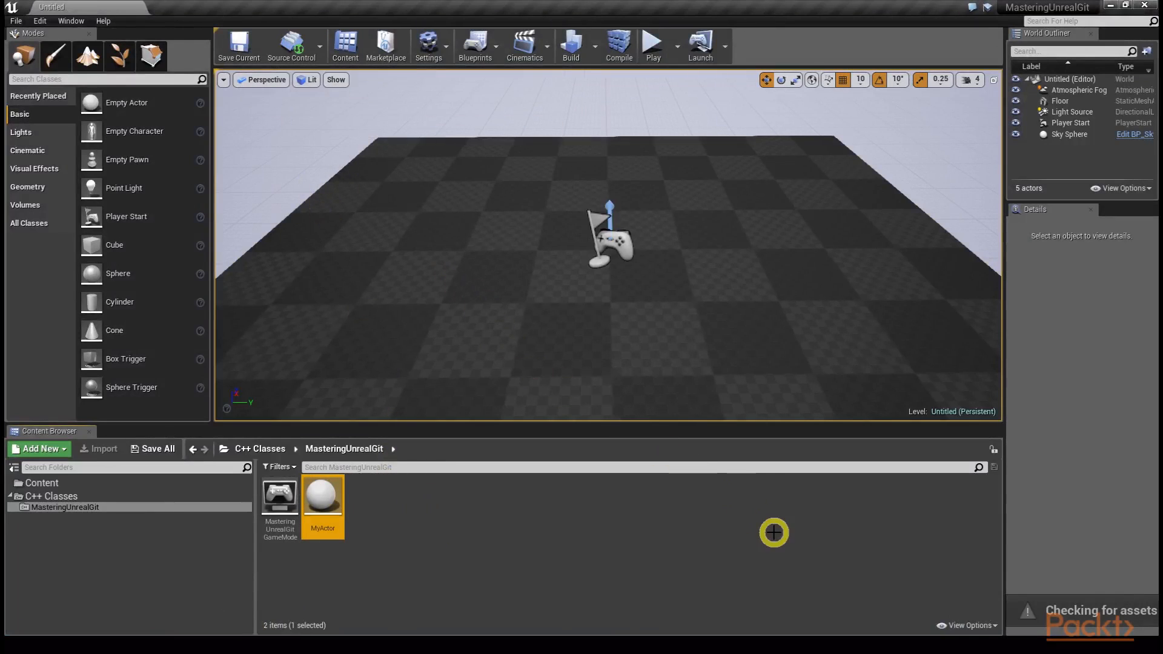
pyautogui.moveTo(812, 548)
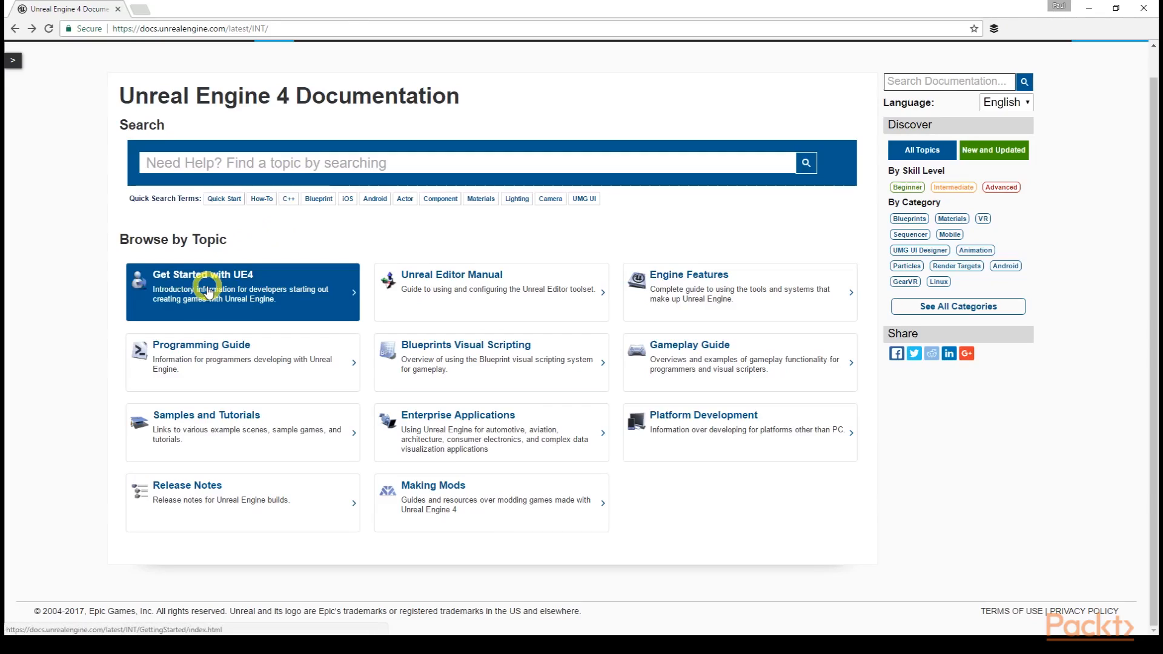
# - Enter the Get Started with UE4 guide from the documentation home page
pyautogui.click(207, 290)
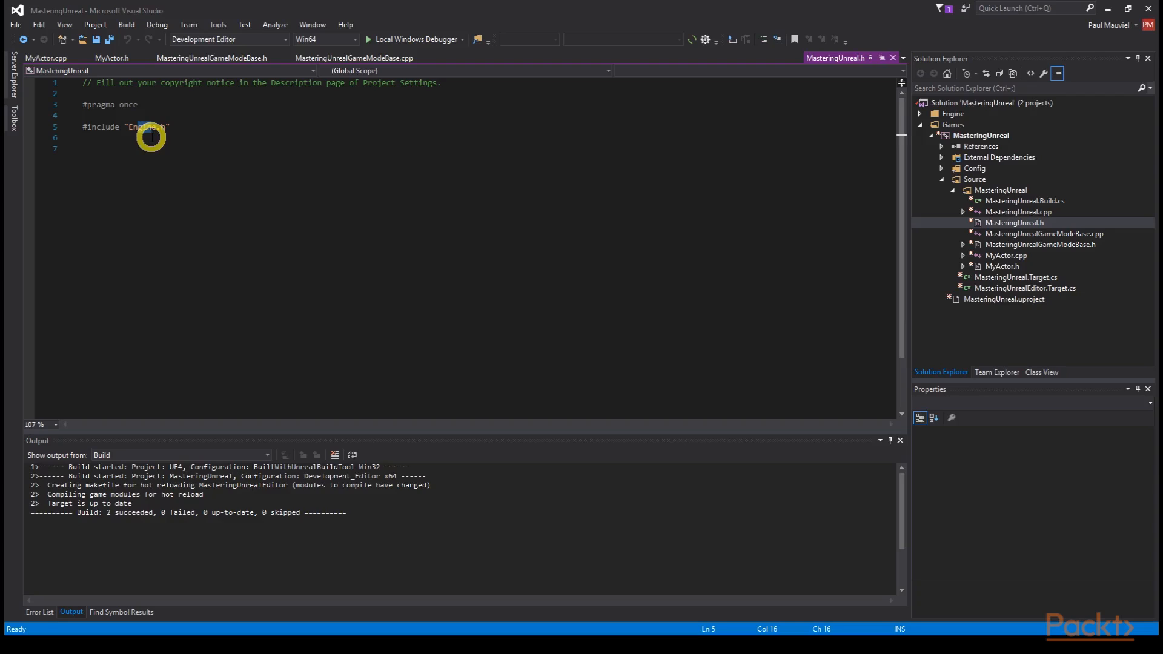
# - Save MyActor.cpp's PrintMessage debug-message function and return to the Unreal editor
pyautogui.click(46, 58)
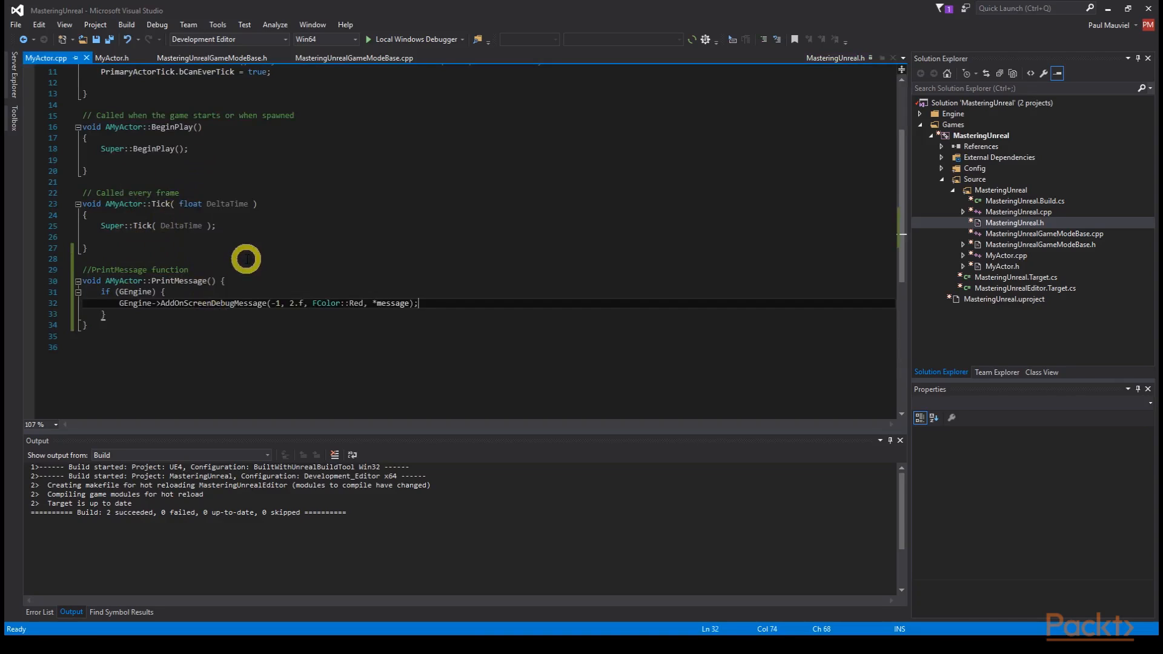
pyautogui.press('ctrl+s')
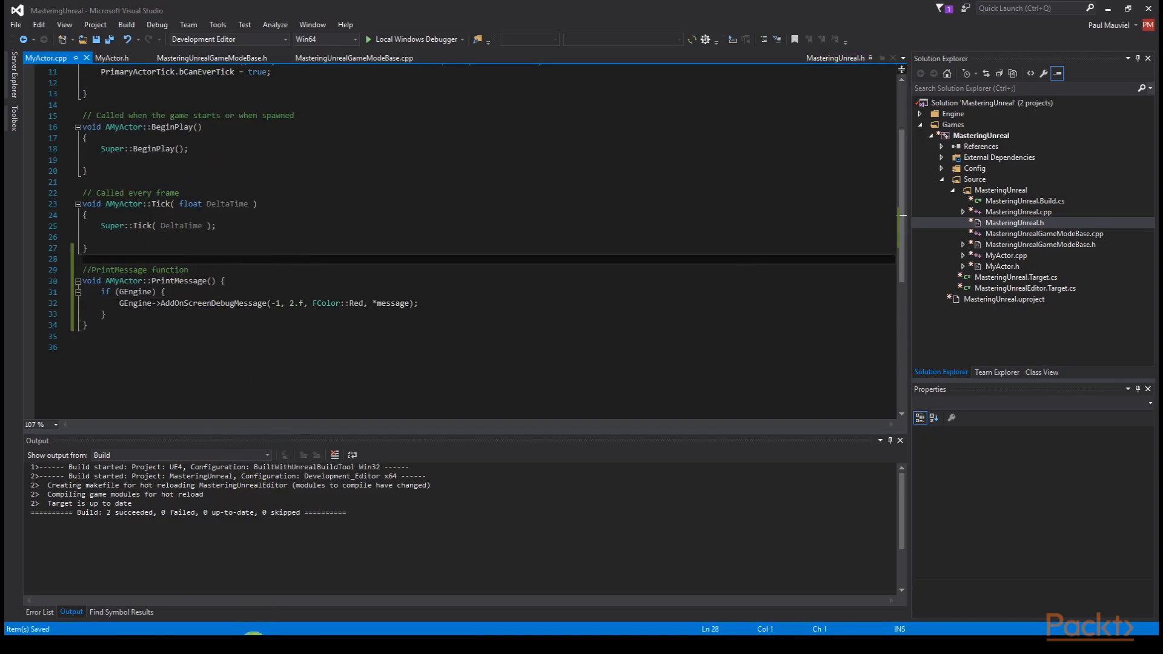
pyautogui.click(673, 41)
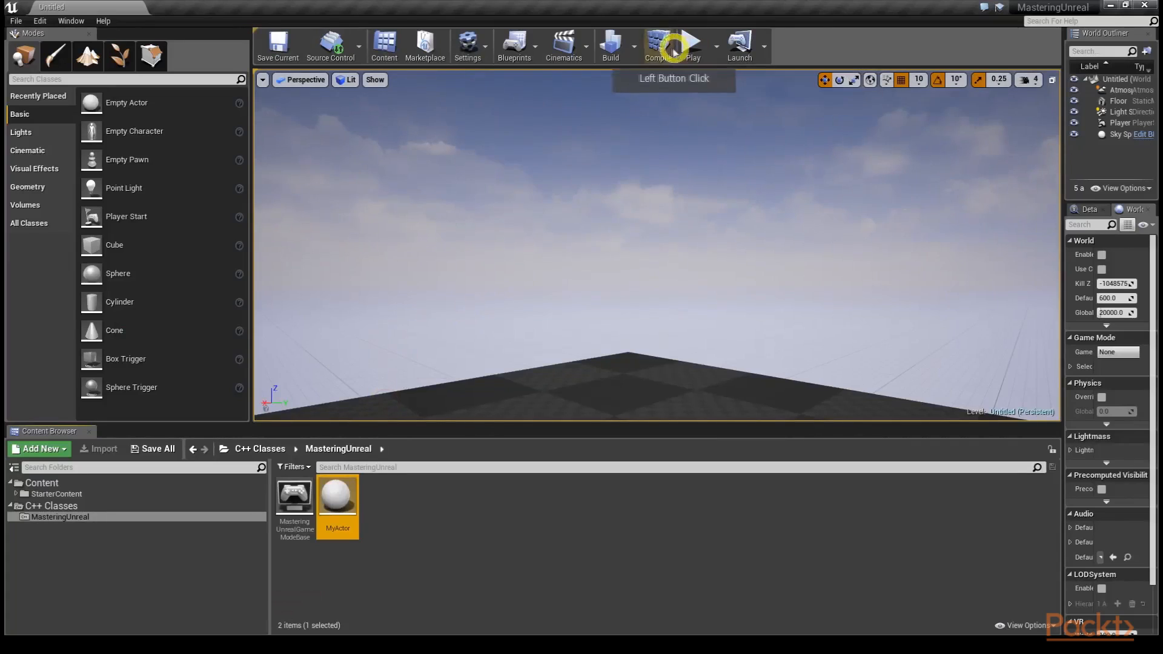
# - Compile the C++ code and create BP_MyCollisionActor from MyCollisionActor in the Content folder
pyautogui.click(655, 45)
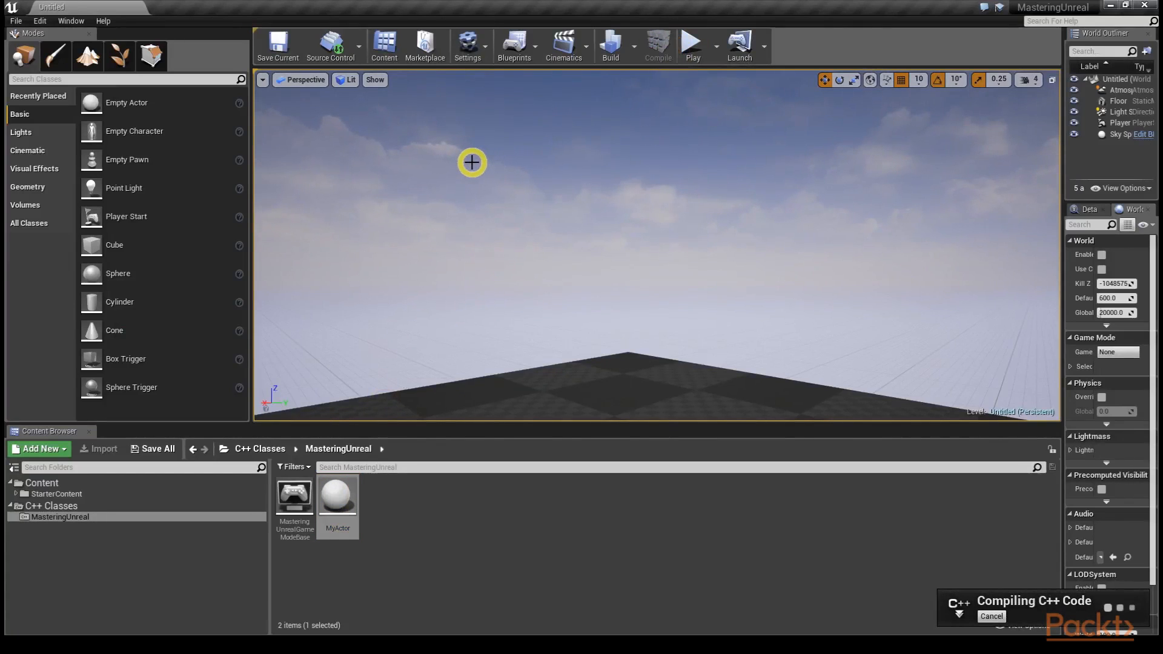
pyautogui.click(41, 483)
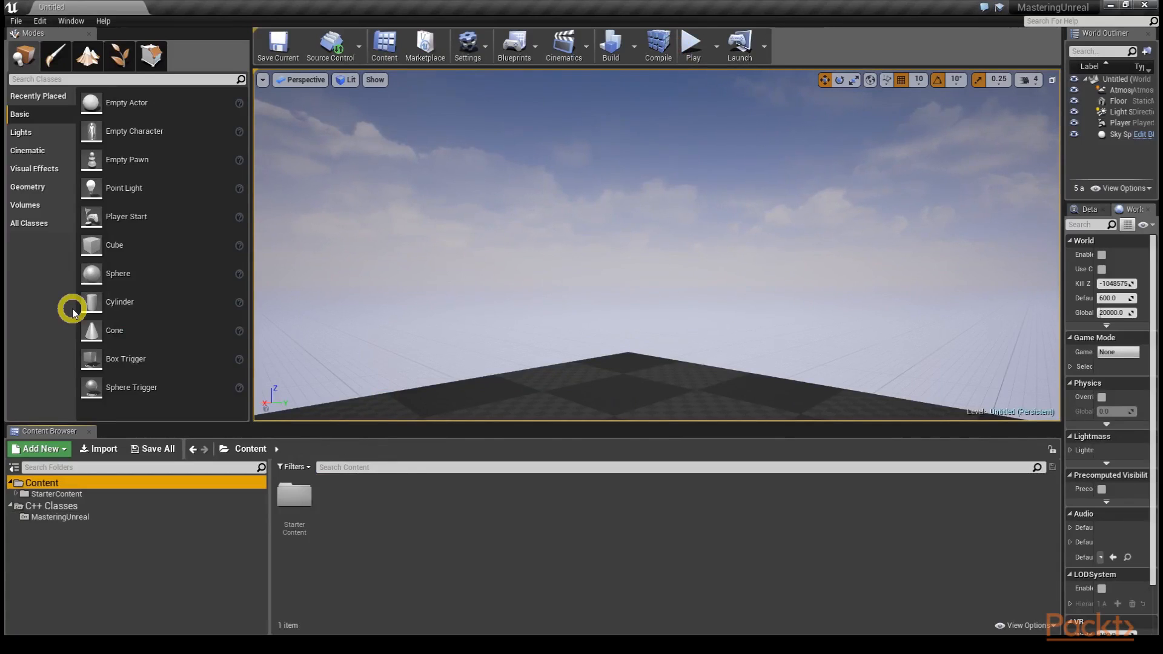
pyautogui.moveTo(462, 413)
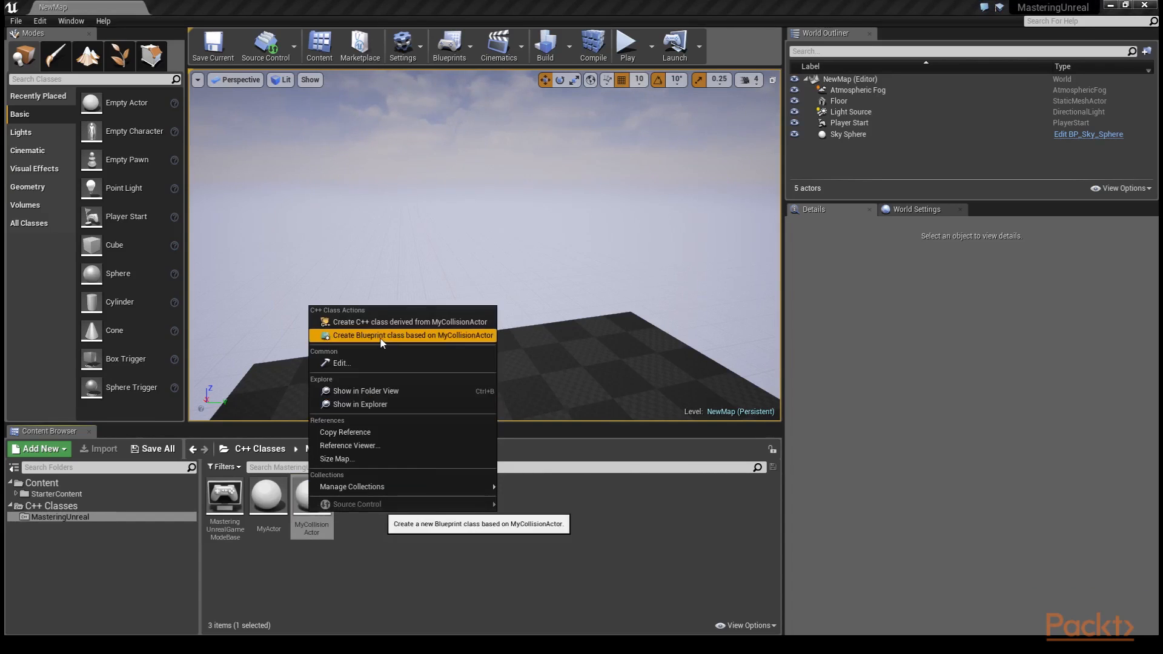
pyautogui.click(413, 335)
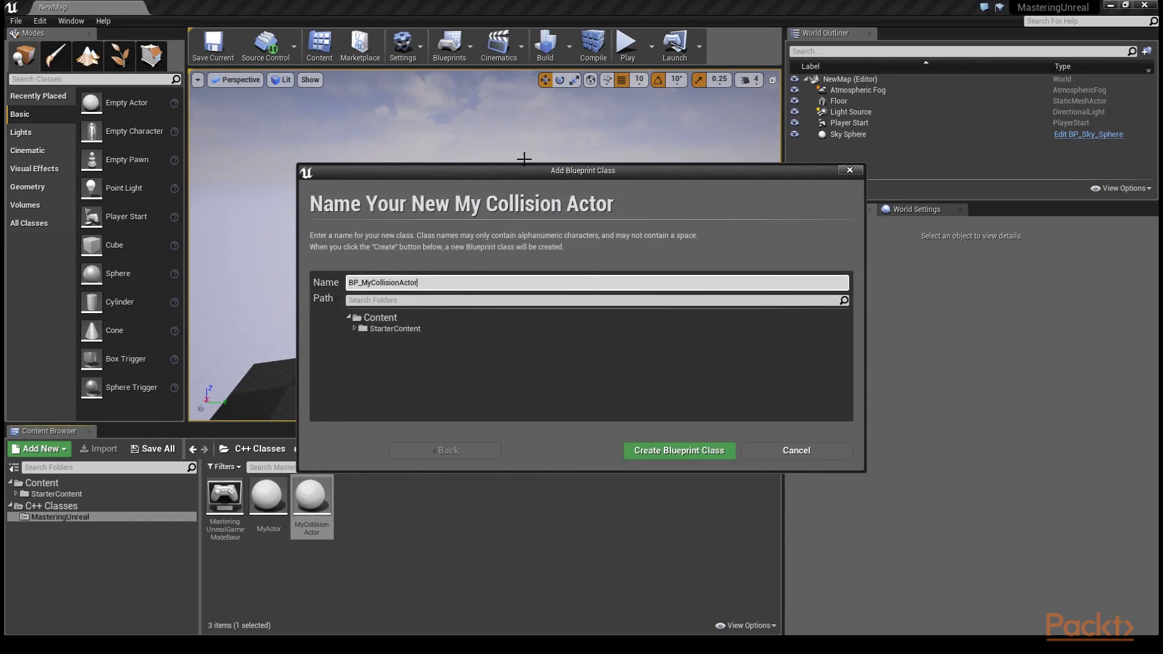
pyautogui.click(677, 451)
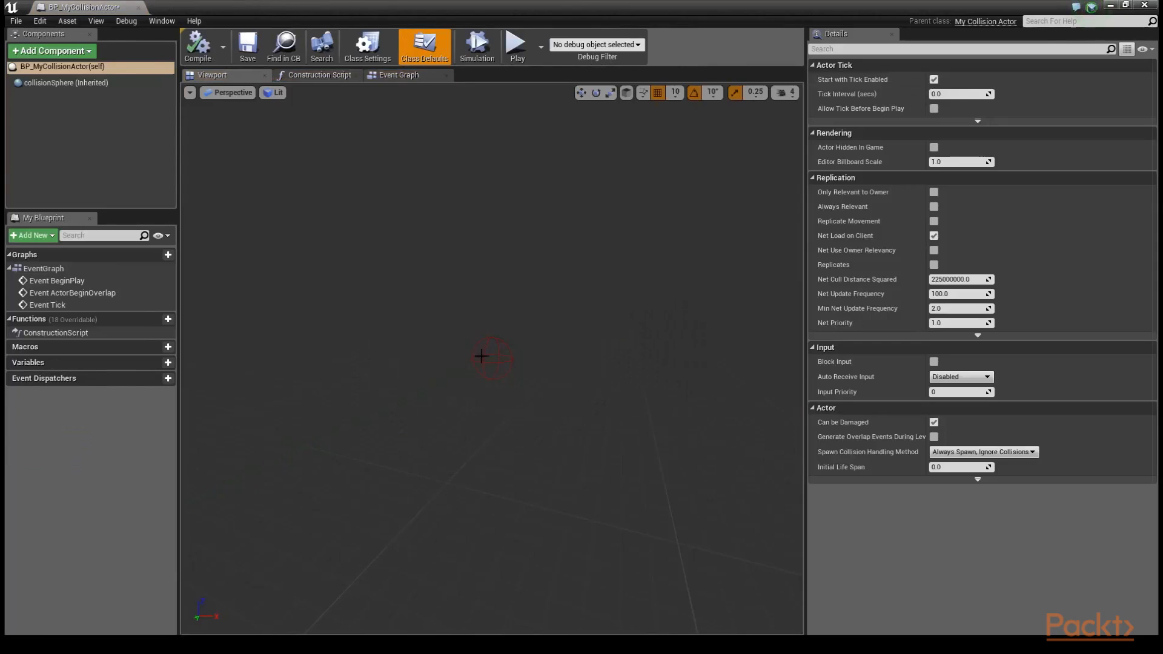
# - Inspect the Blueprint's inherited collision sphere and root entry, then return to the brick-walled level
pyautogui.click(67, 82)
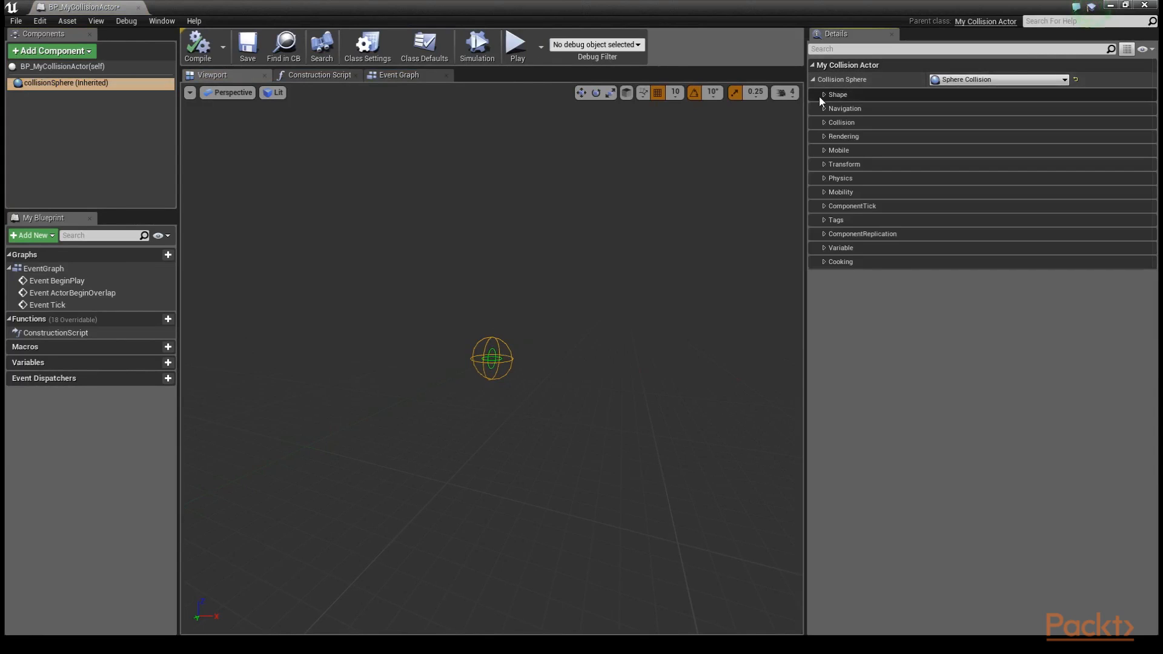
pyautogui.click(61, 66)
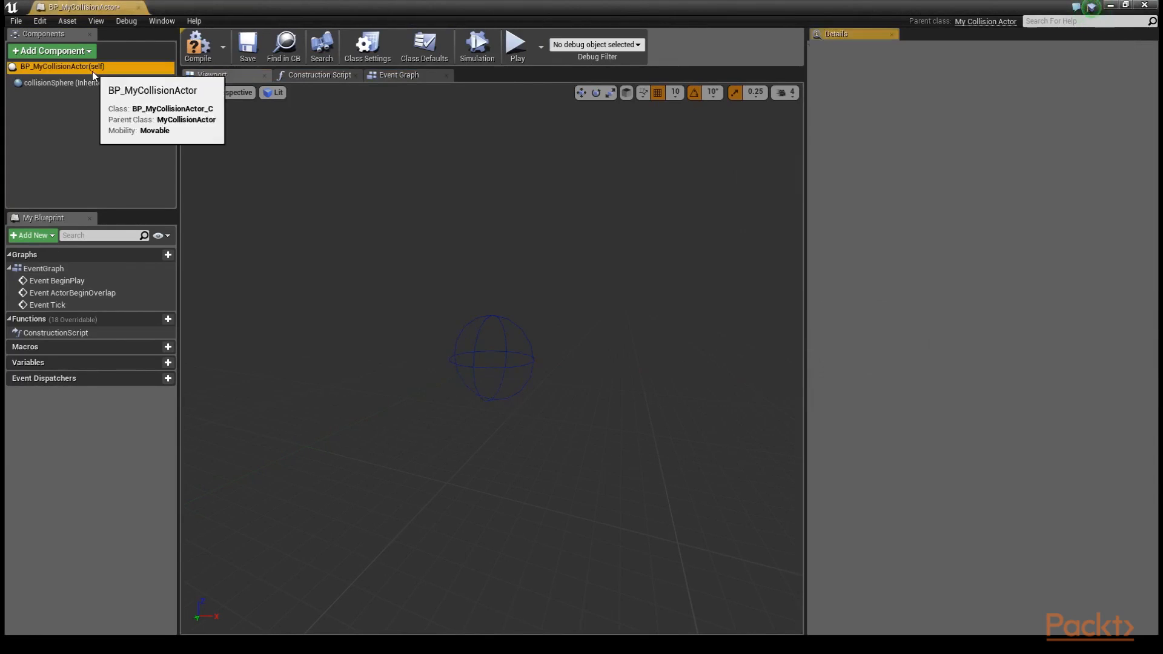
pyautogui.click(424, 45)
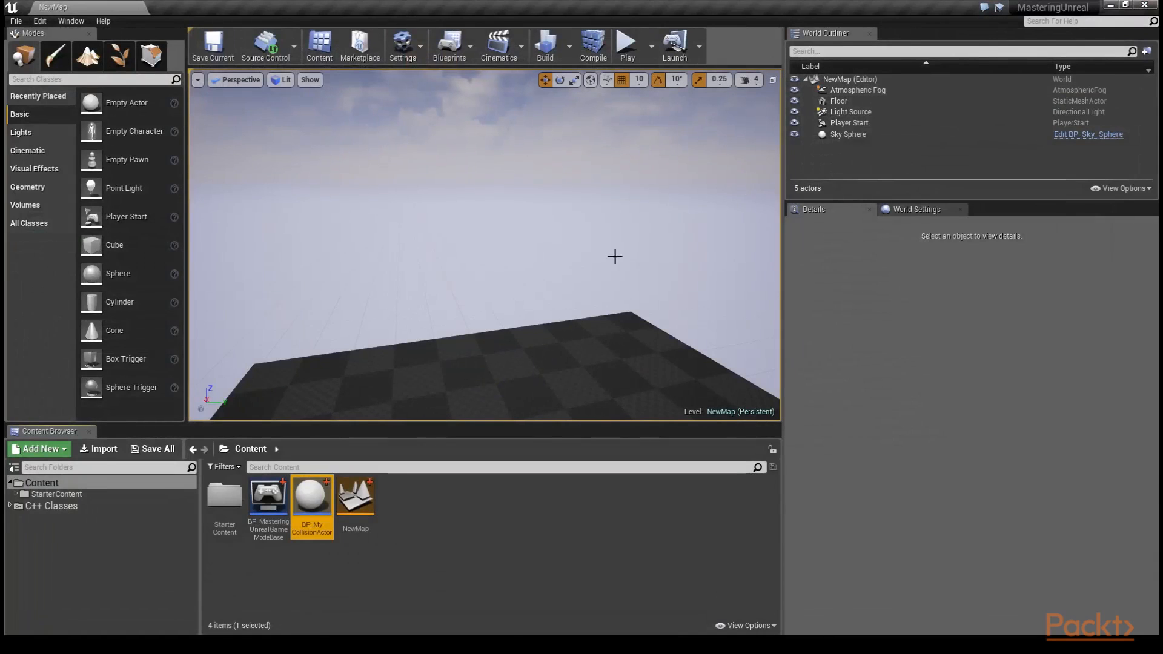
pyautogui.click(625, 42)
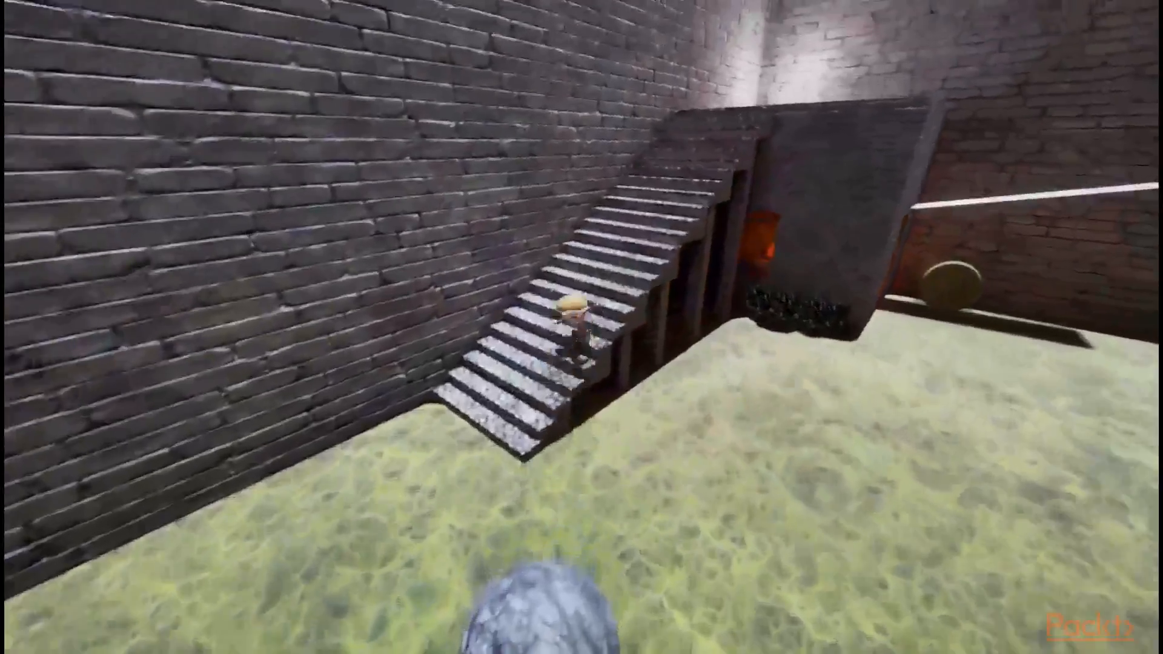
pyautogui.moveTo(581, 327)
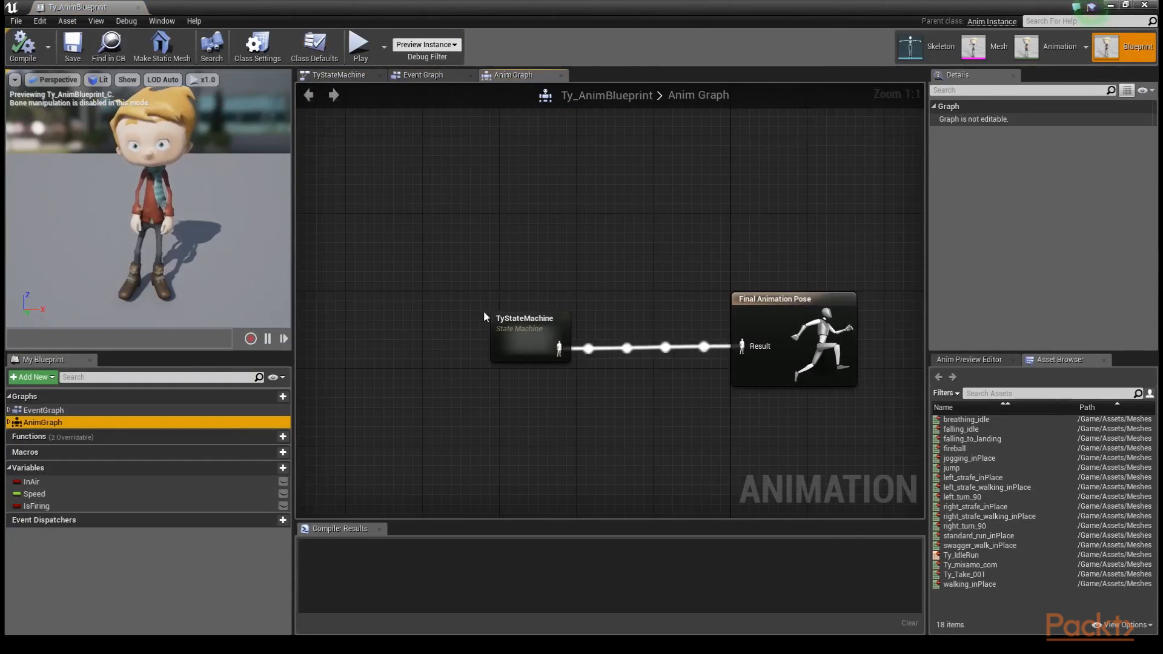
# - View Ty_AnimBlueprint's event graph and the Fired function's C++ source
pyautogui.click(424, 75)
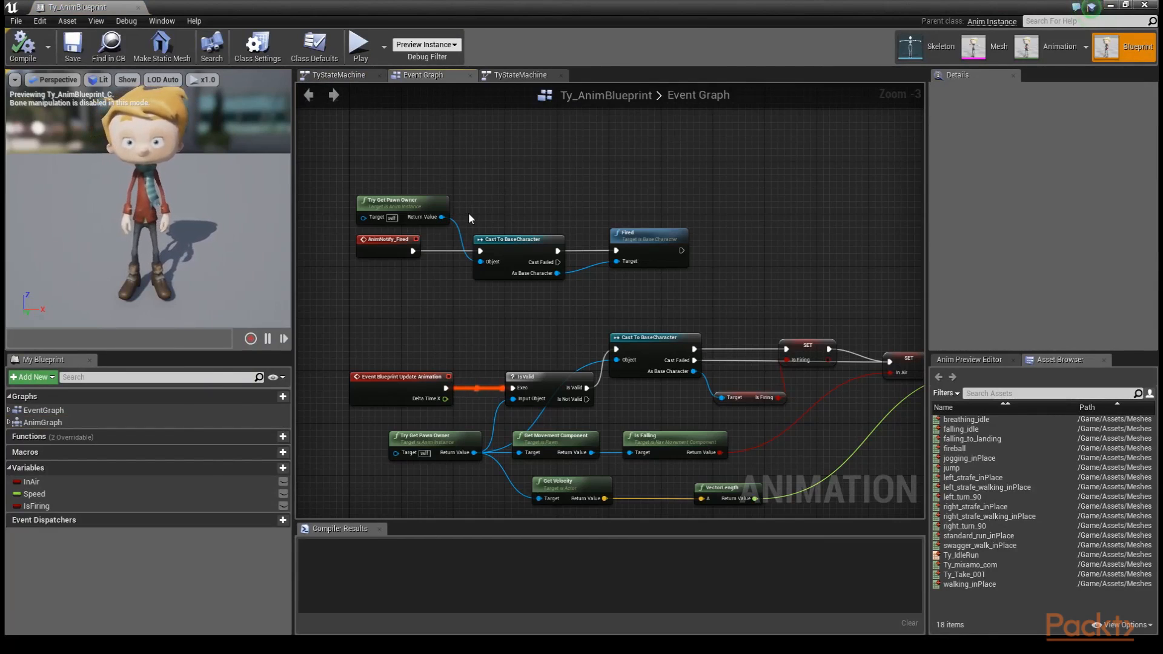
pyautogui.doubleClick(954, 448)
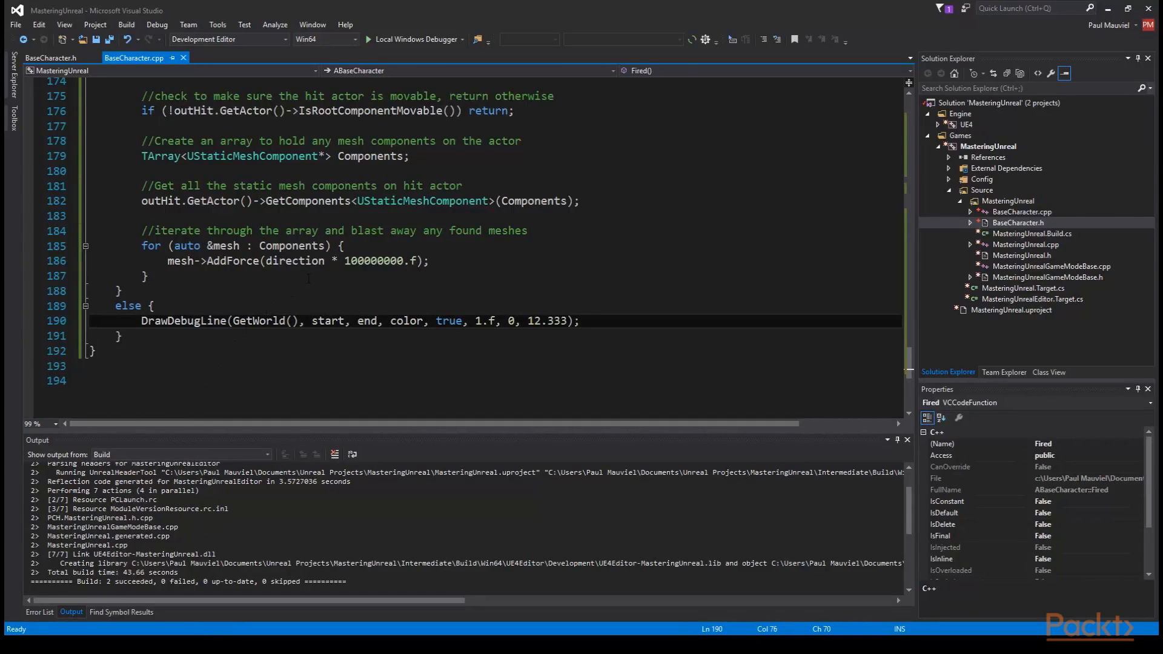
# - Explore Ty_Skeleton's bone tree and select the LeftHandIndex2 finger bone
pyautogui.click(52, 58)
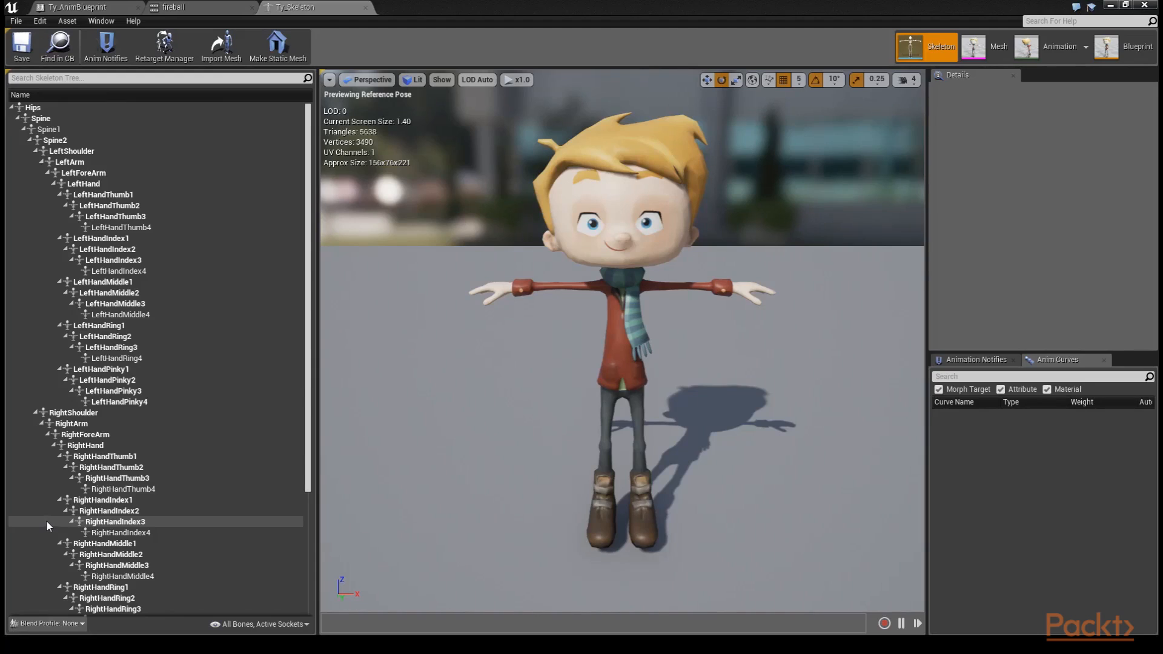
pyautogui.click(107, 249)
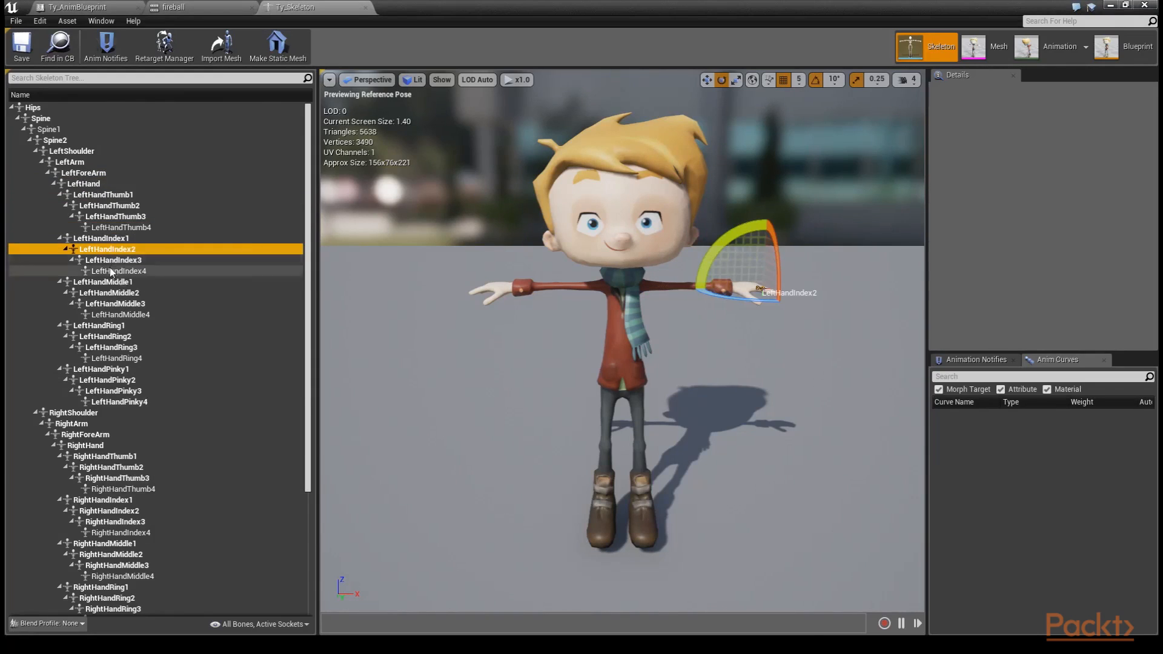